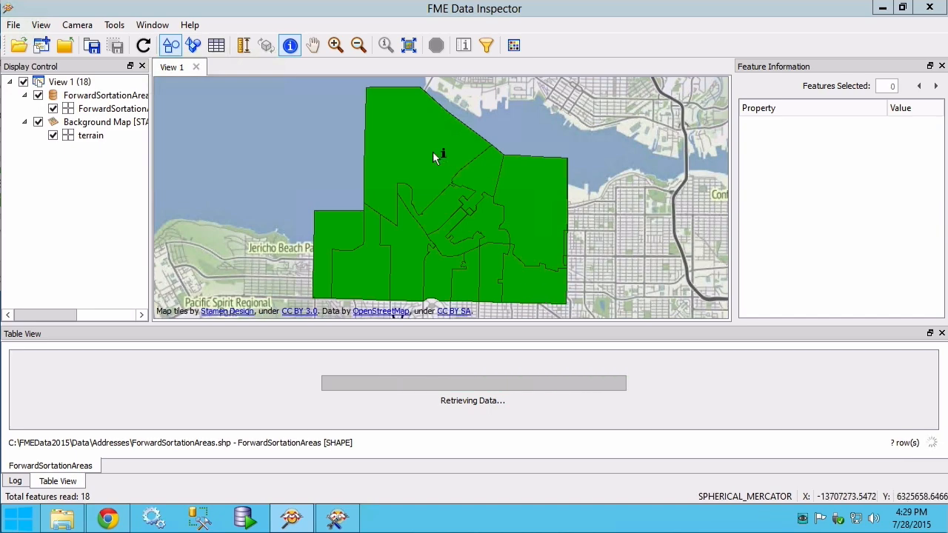
Leave the ForwardSortationAreas view in Data Inspector and return to the Workbench Start page.
click(437, 148)
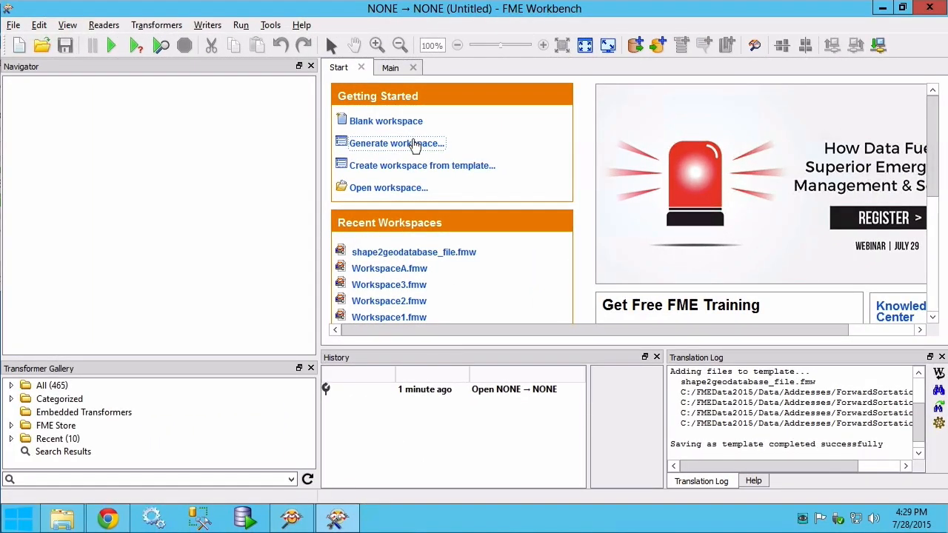
Generate a new workspace reading ForwardSortationAreas.shp with the Esri Shape reader.
click(397, 142)
text(esr)
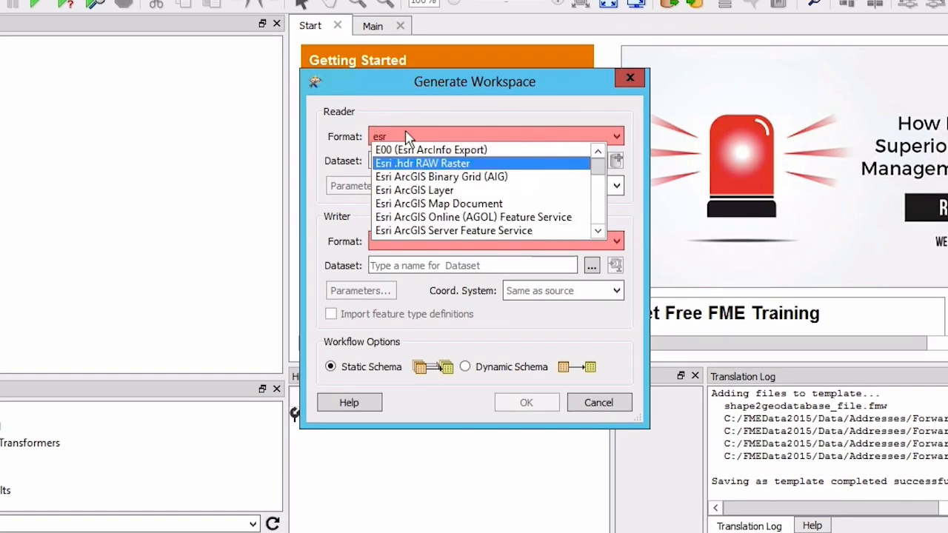
click(415, 136)
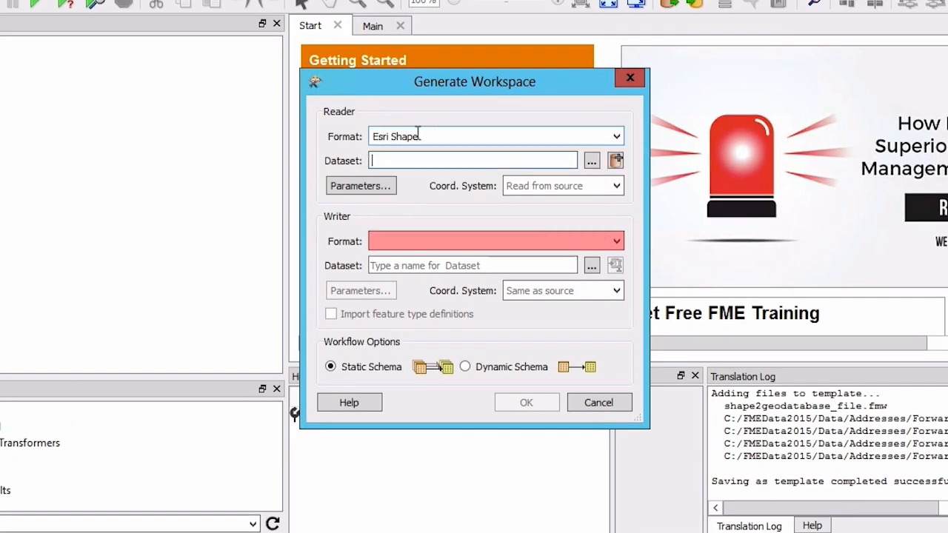
click(591, 160)
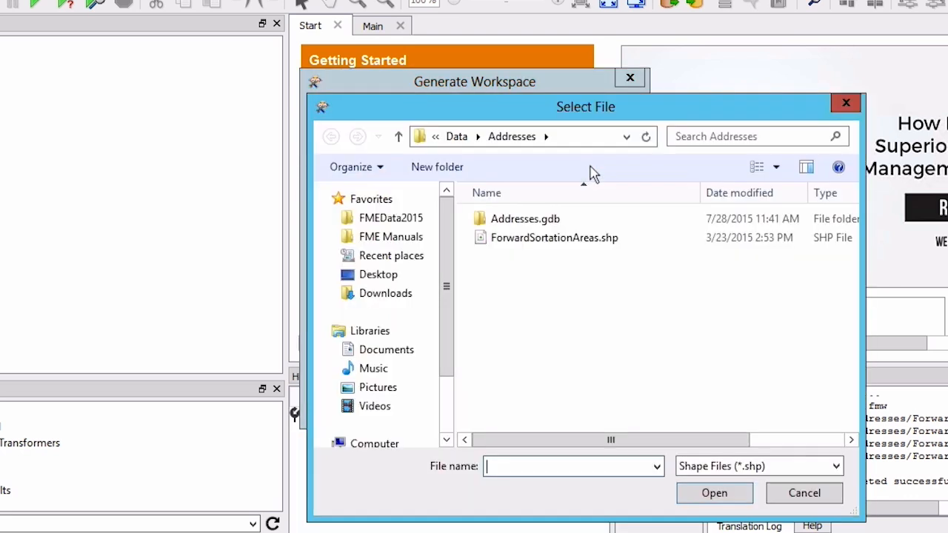
click(554, 237)
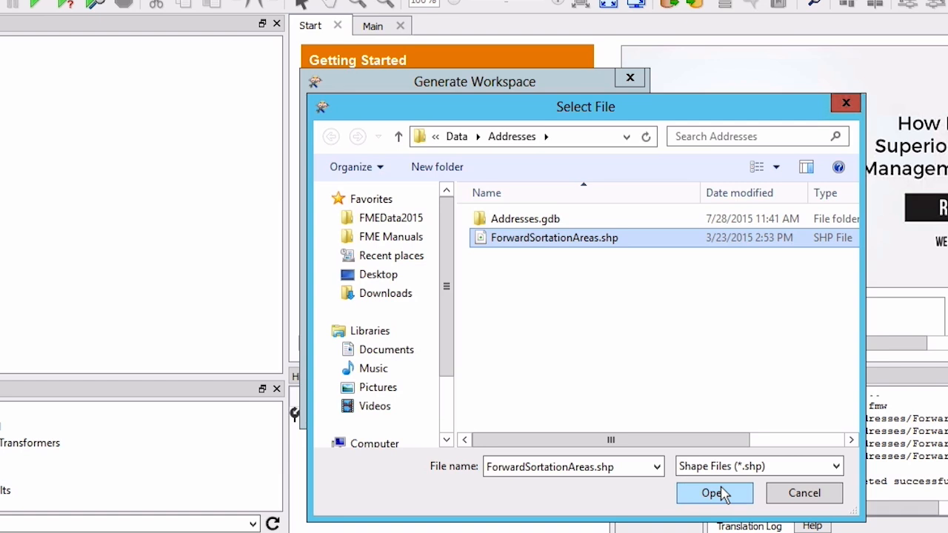
click(713, 493)
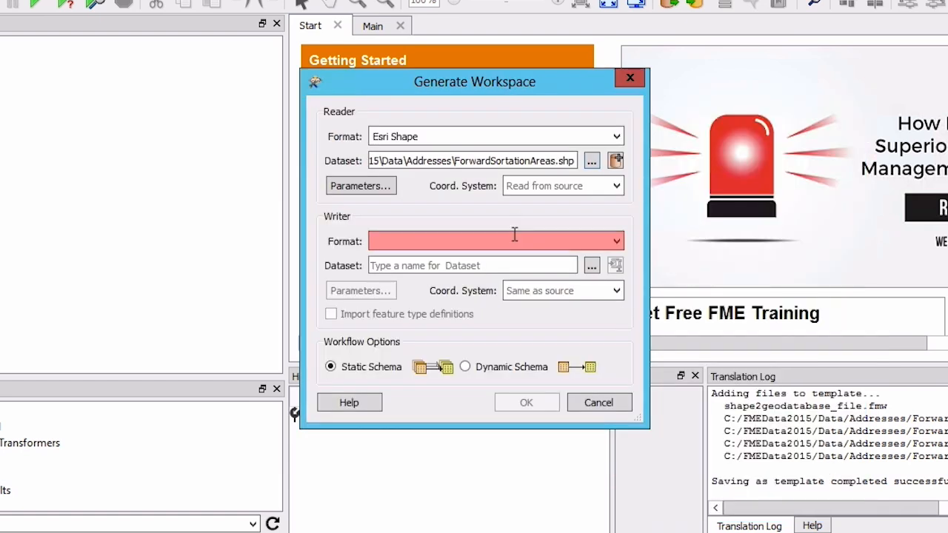
Set the writer to Autodesk AutoCAD DWG/DXF with attribute output as Extended Entity Data.
text(dwg)
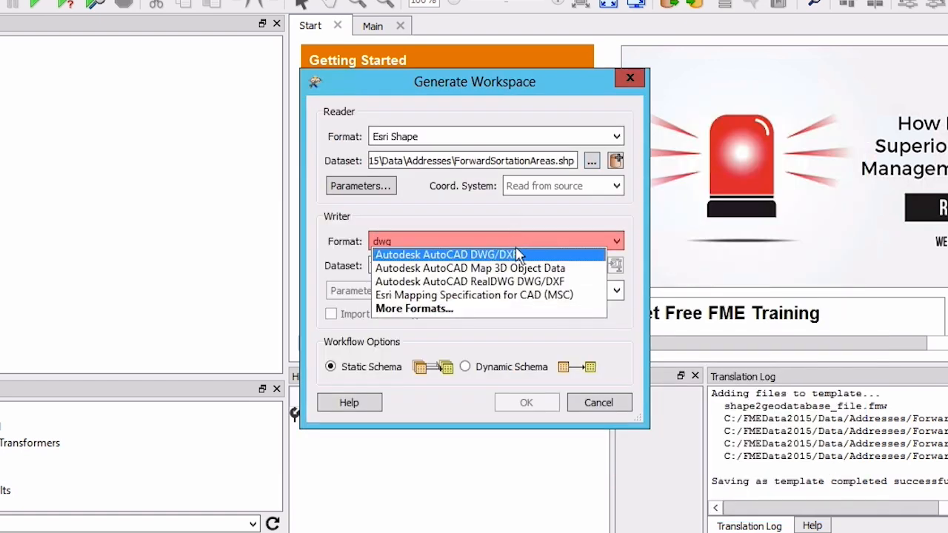
click(448, 255)
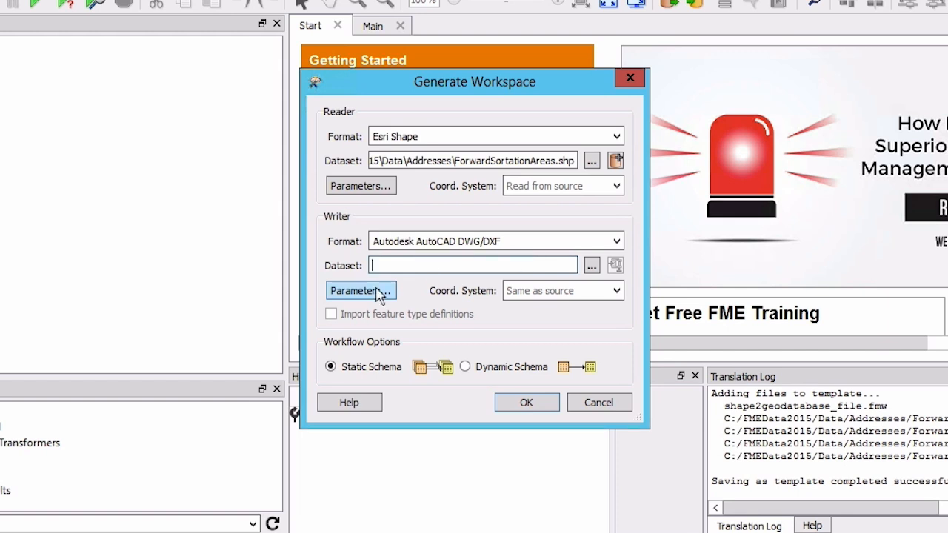
click(362, 288)
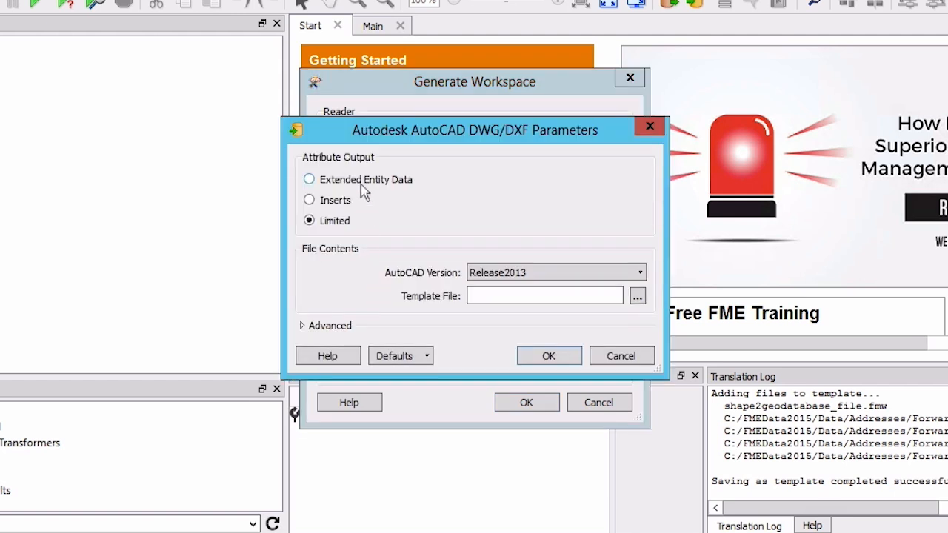
click(308, 179)
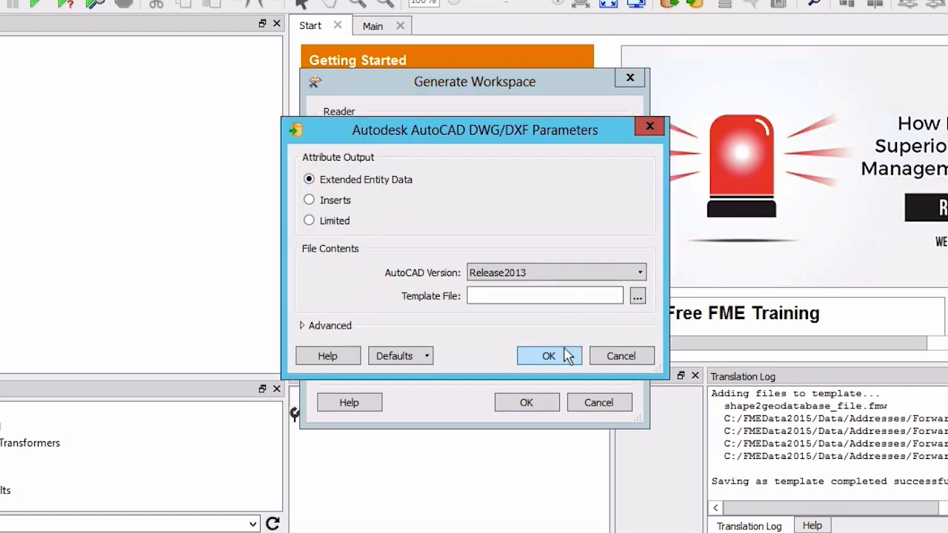
click(548, 356)
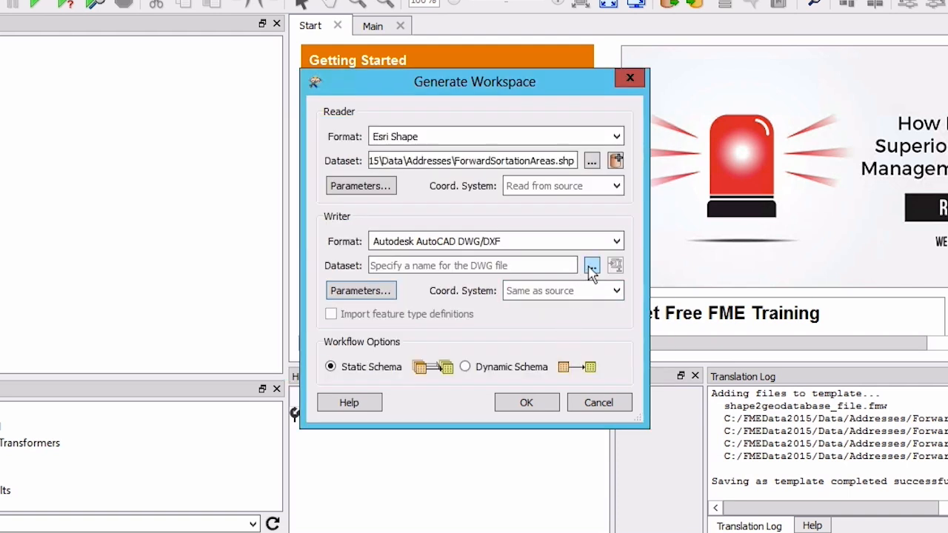
Set the writer dataset to c:\temp\VancouverFSA.dwg and create and run the workspace.
click(472, 265)
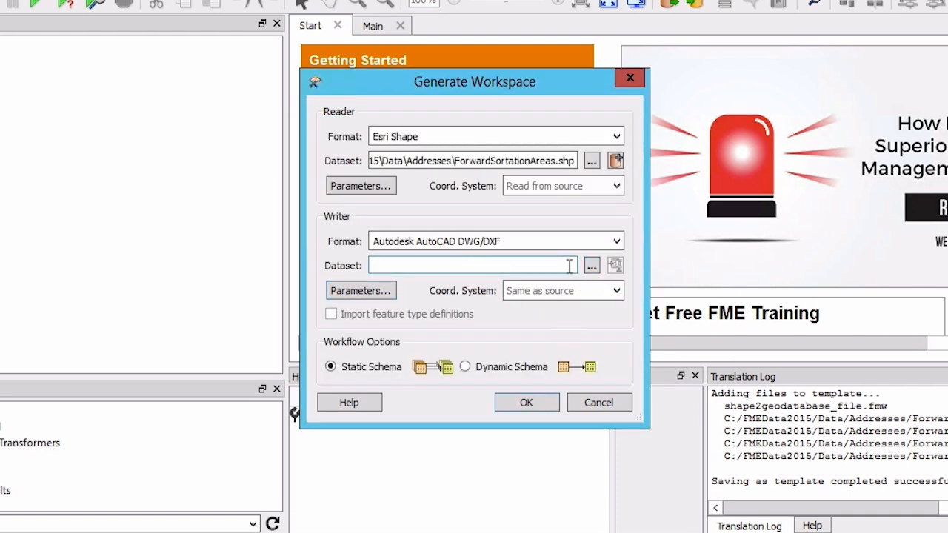
text(c:\temp\)
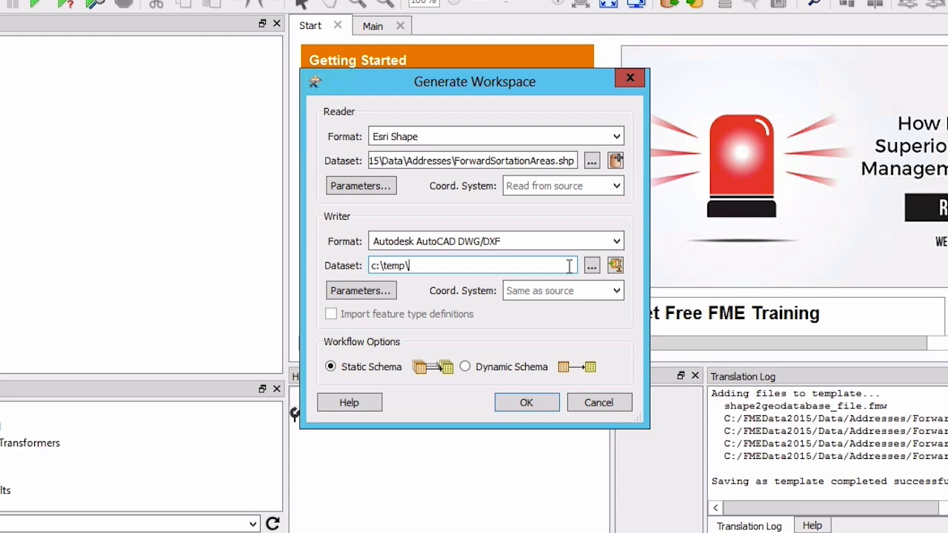
text(VancouverFSA.dwg)
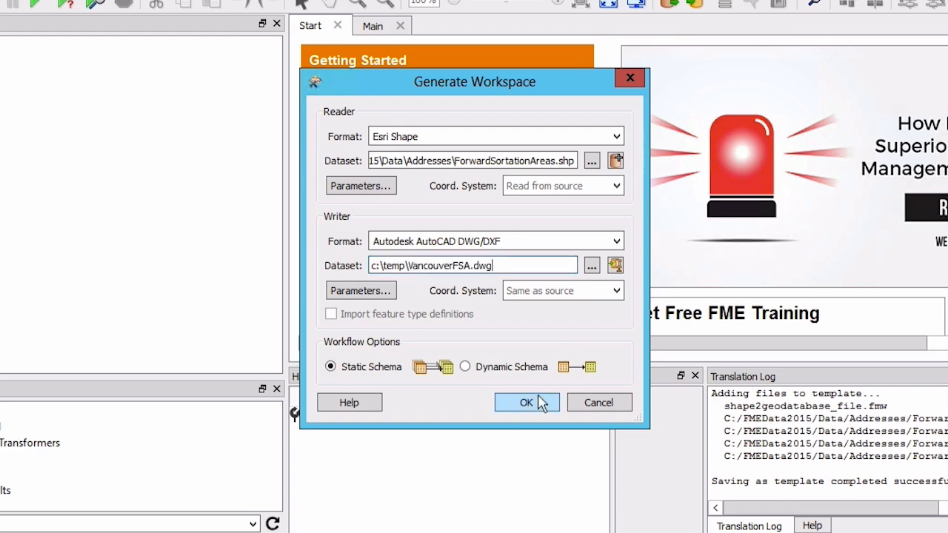
click(526, 403)
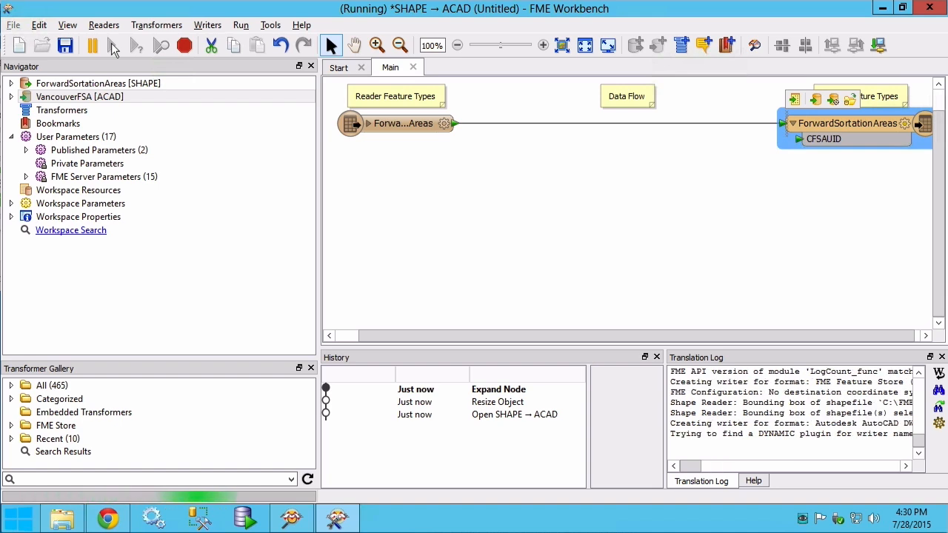
After 18 features are written, inspect the VancouverFSA writer feature type's output.
click(136, 45)
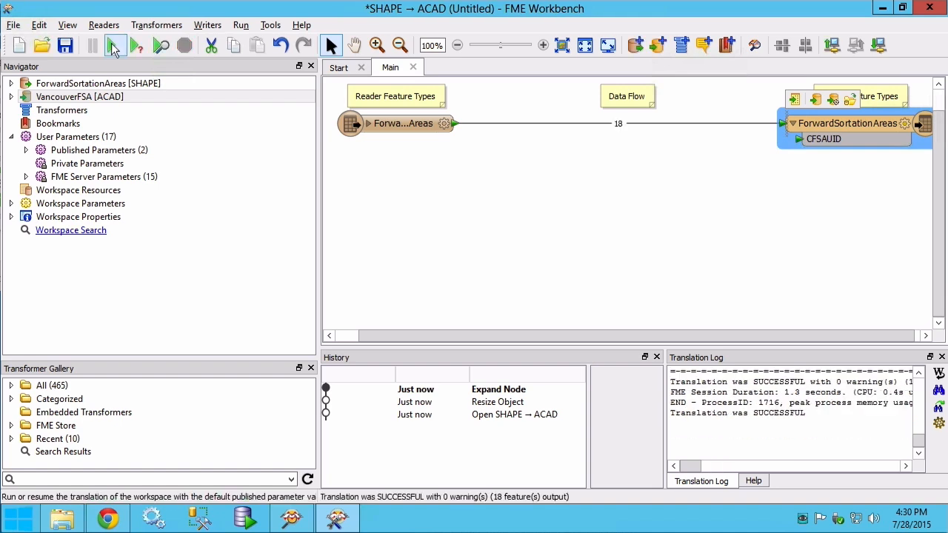
right_click(847, 123)
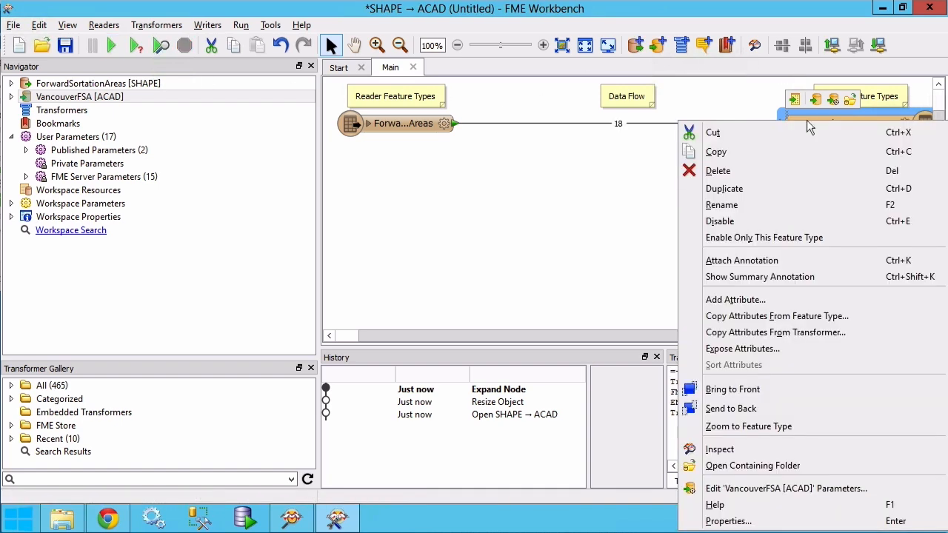
mouse_move(808, 145)
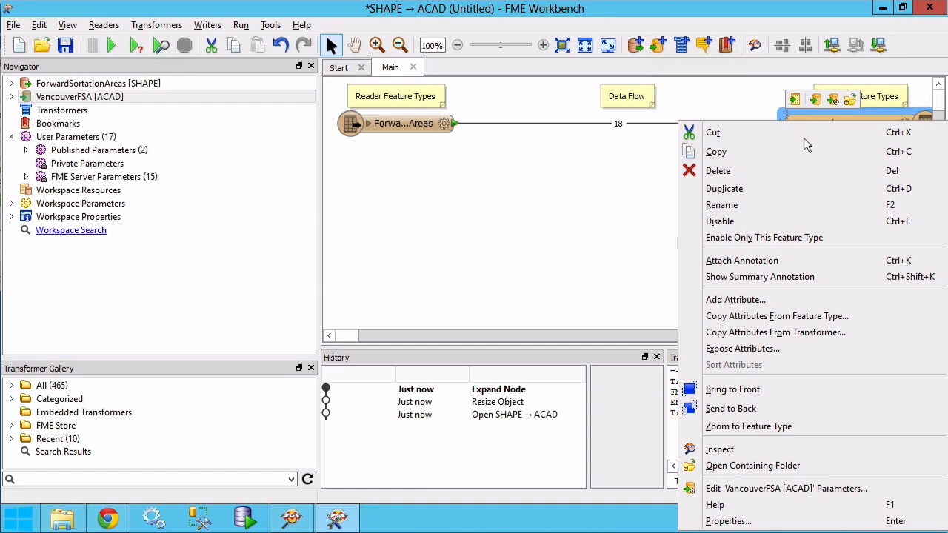
click(720, 449)
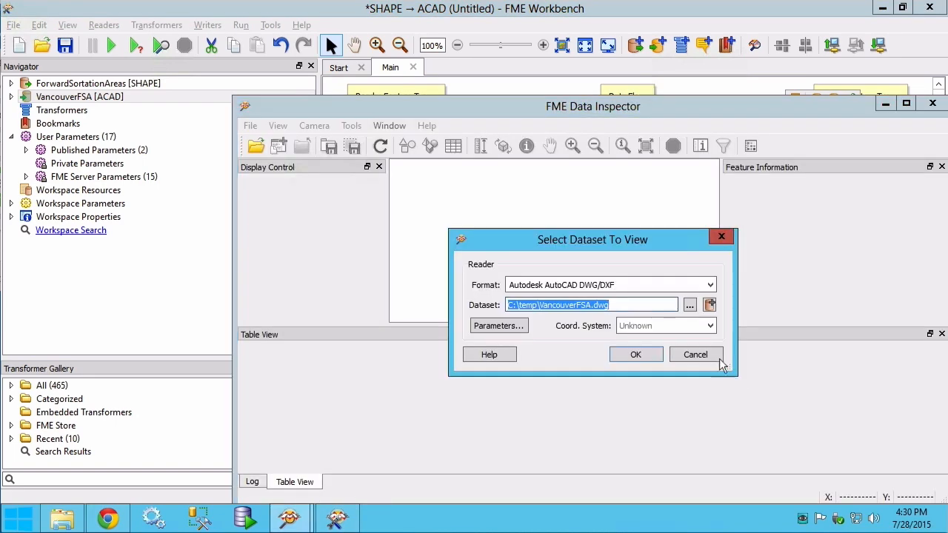
Load VancouverFSA.dwg with default reader parameters and select one area to show its attributes.
click(498, 326)
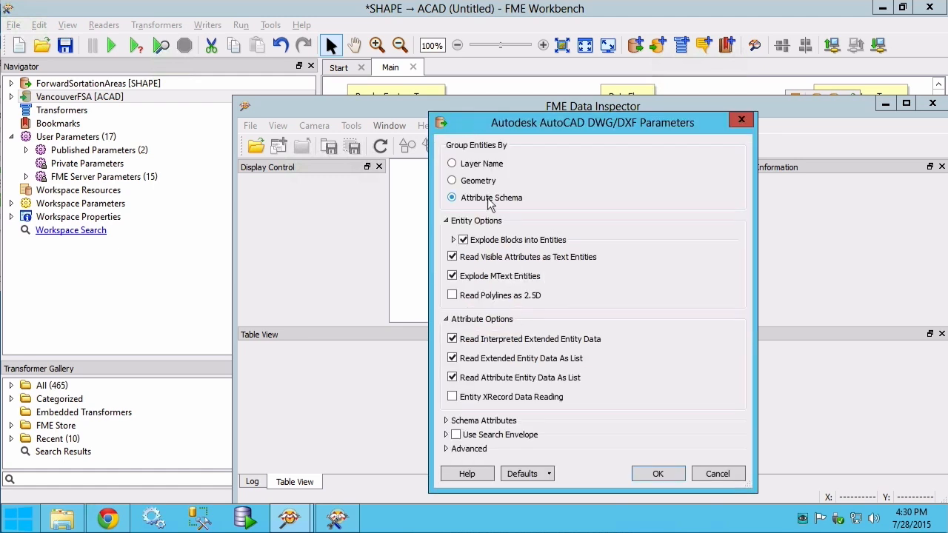
click(658, 474)
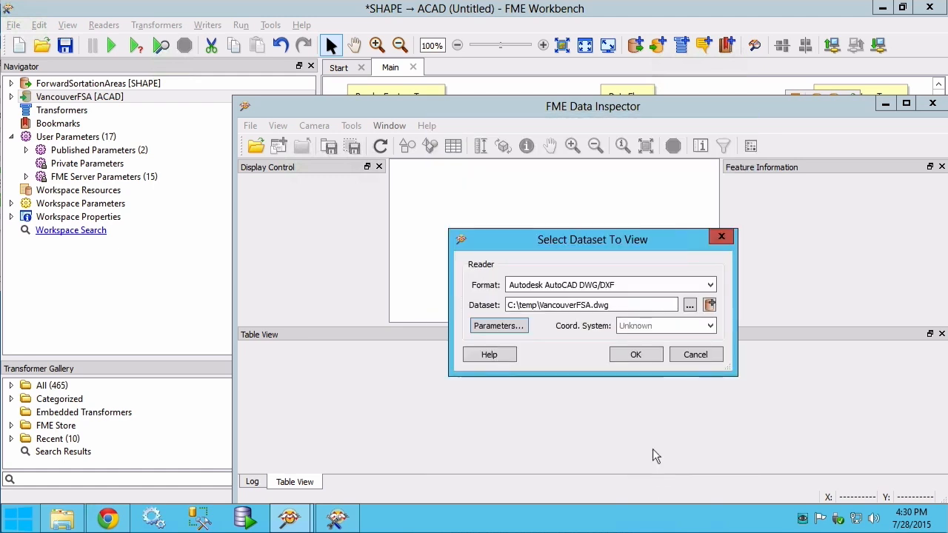
click(635, 354)
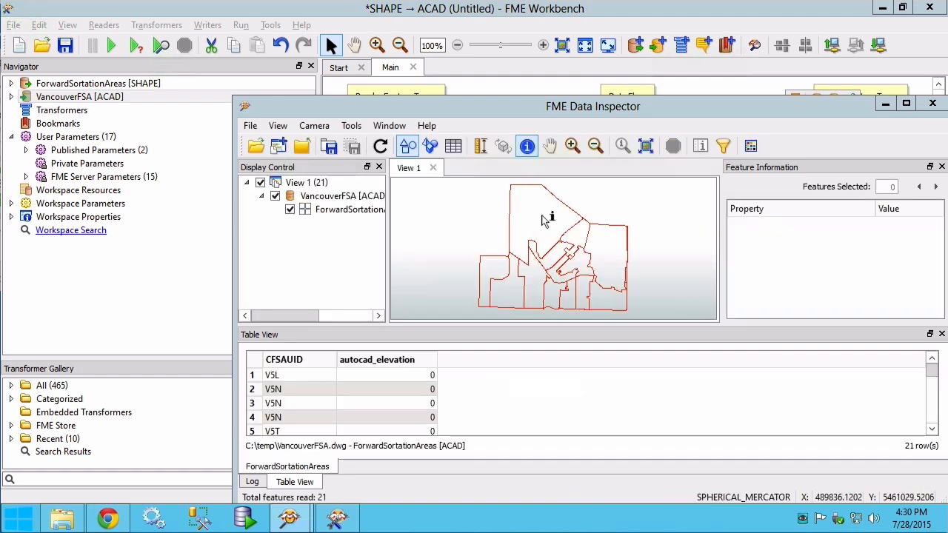
click(519, 222)
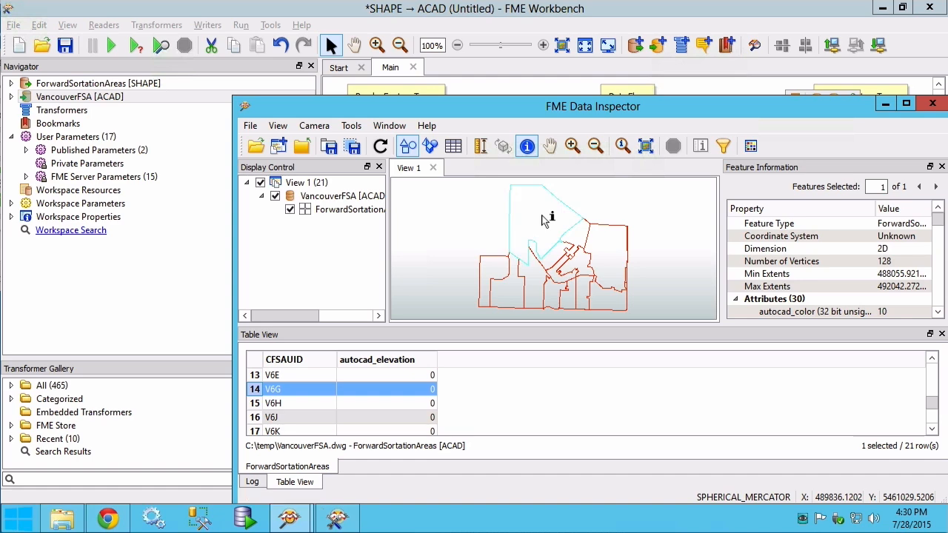